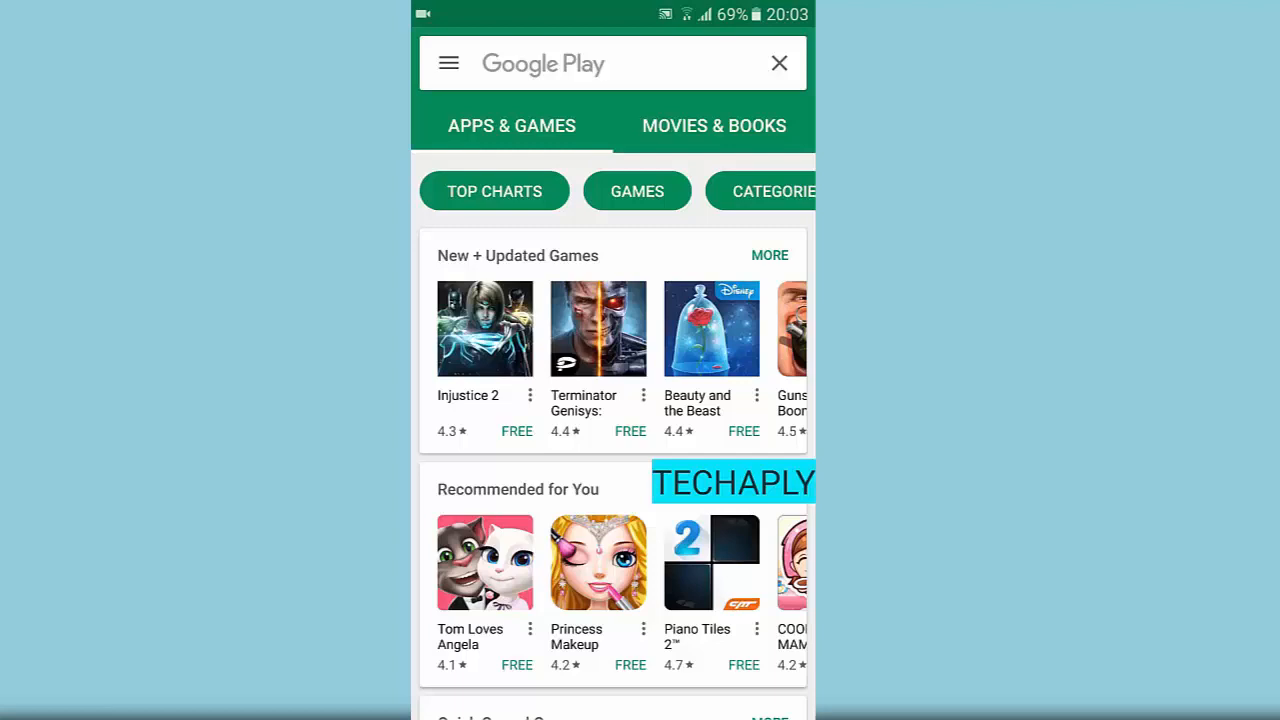
- Search the Play Store for "Google photos" so matching suggestions are listed
click(600, 62)
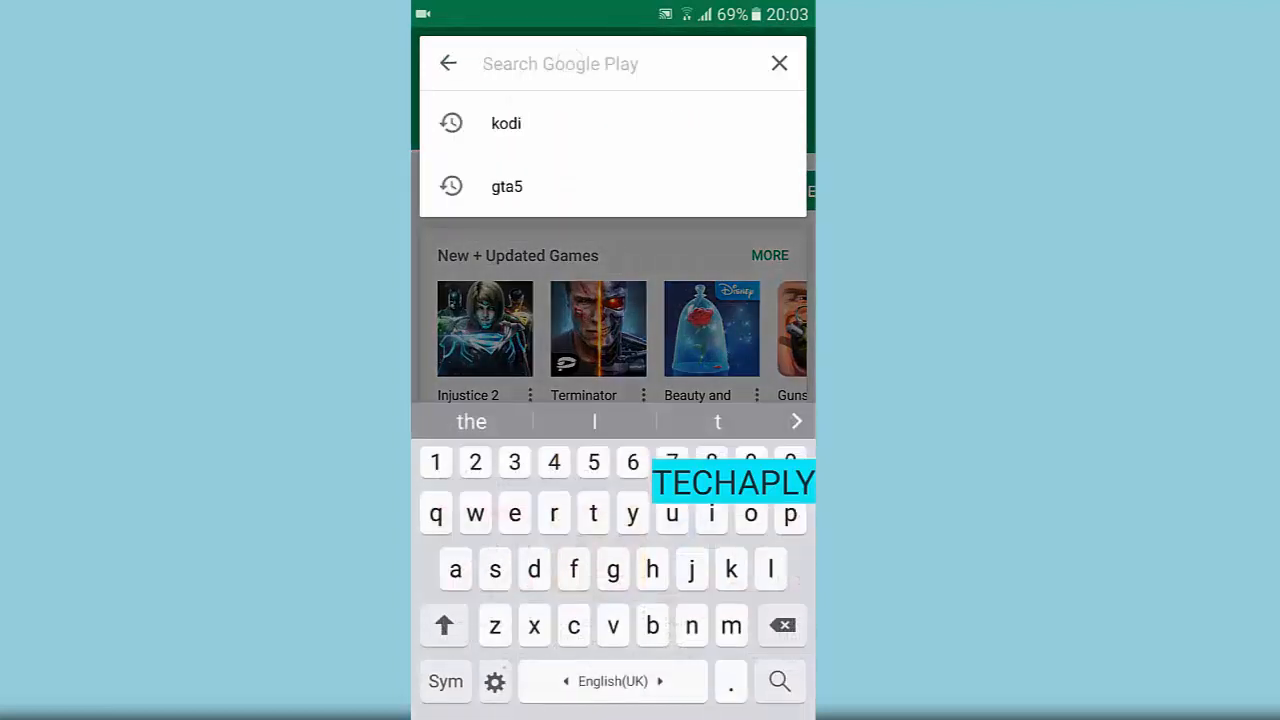
text(go)
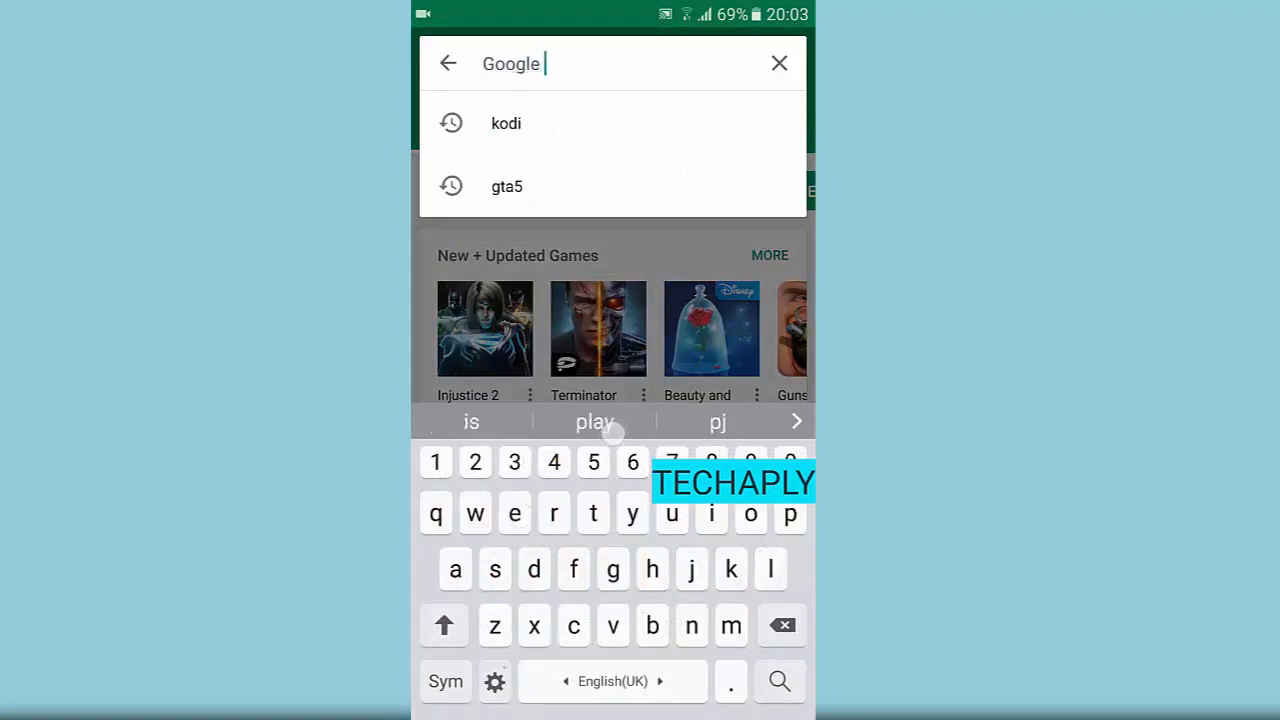
text(photos)
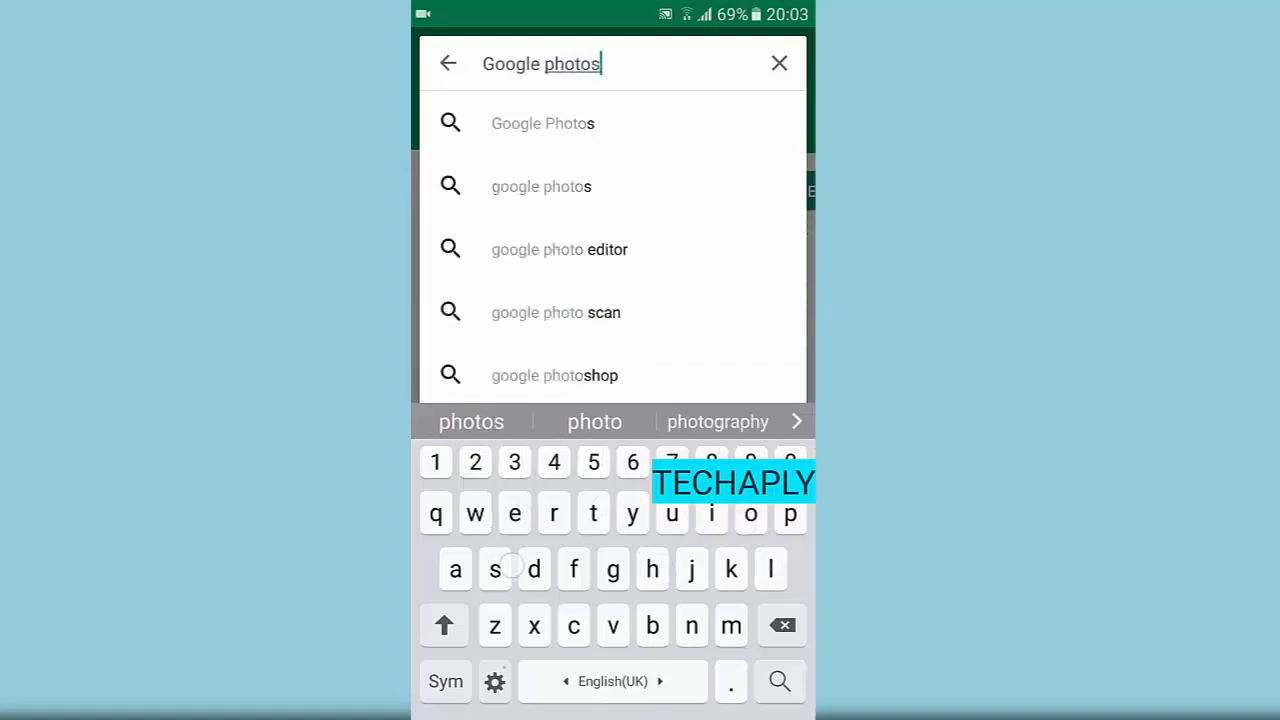
- Open the Google Photos listing from the suggestions and launch the installed app
click(544, 124)
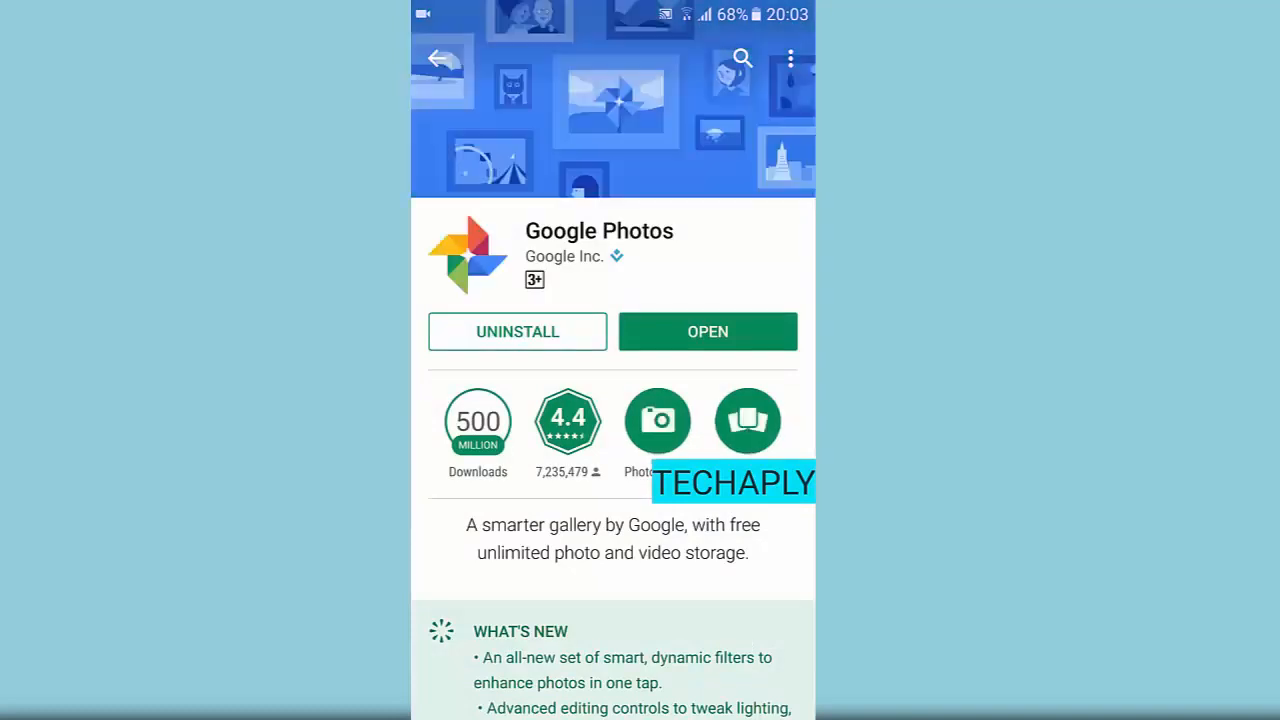
click(708, 332)
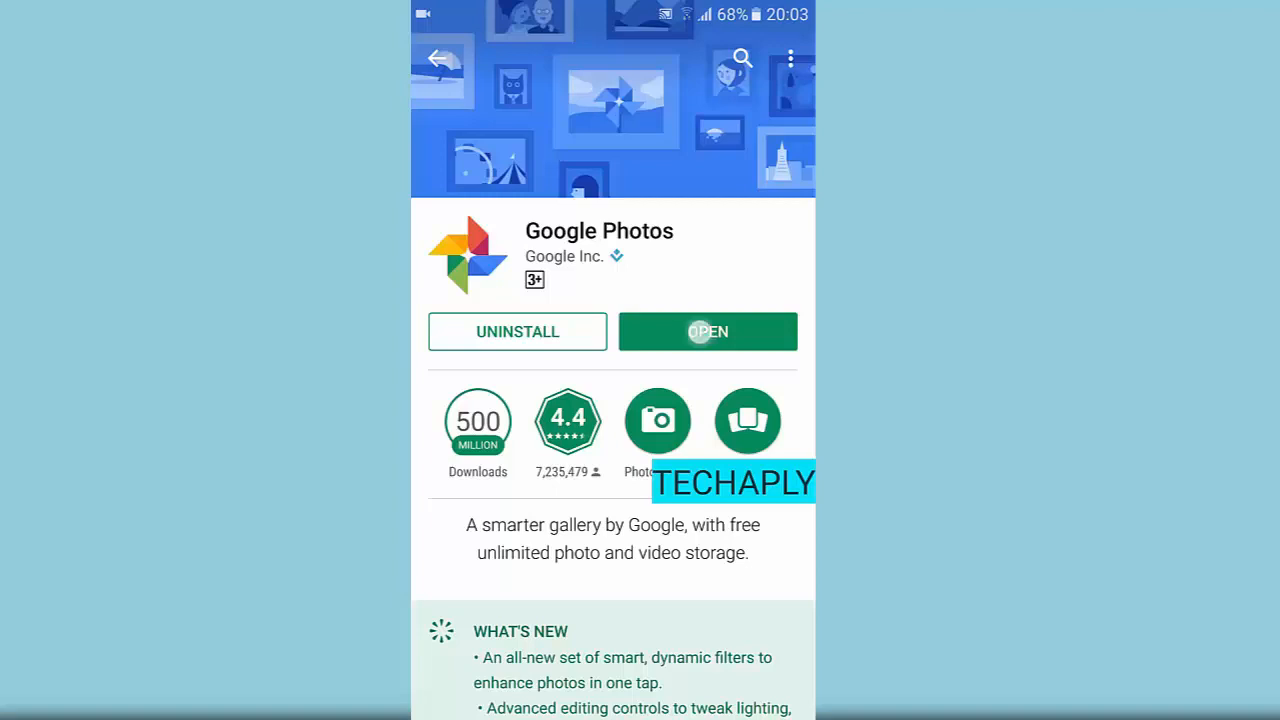
- Keep Back up & sync on with high-quality Wi-Fi uploads and finish setup with DONE
click(708, 332)
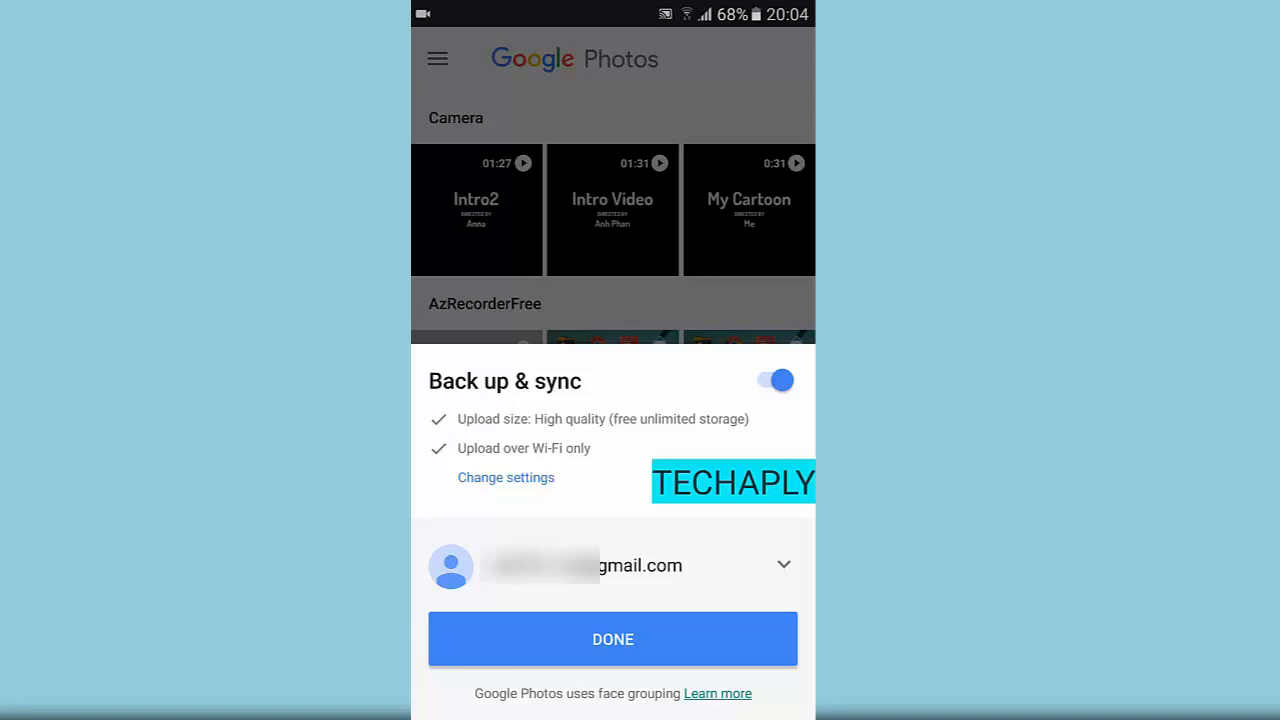
click(612, 640)
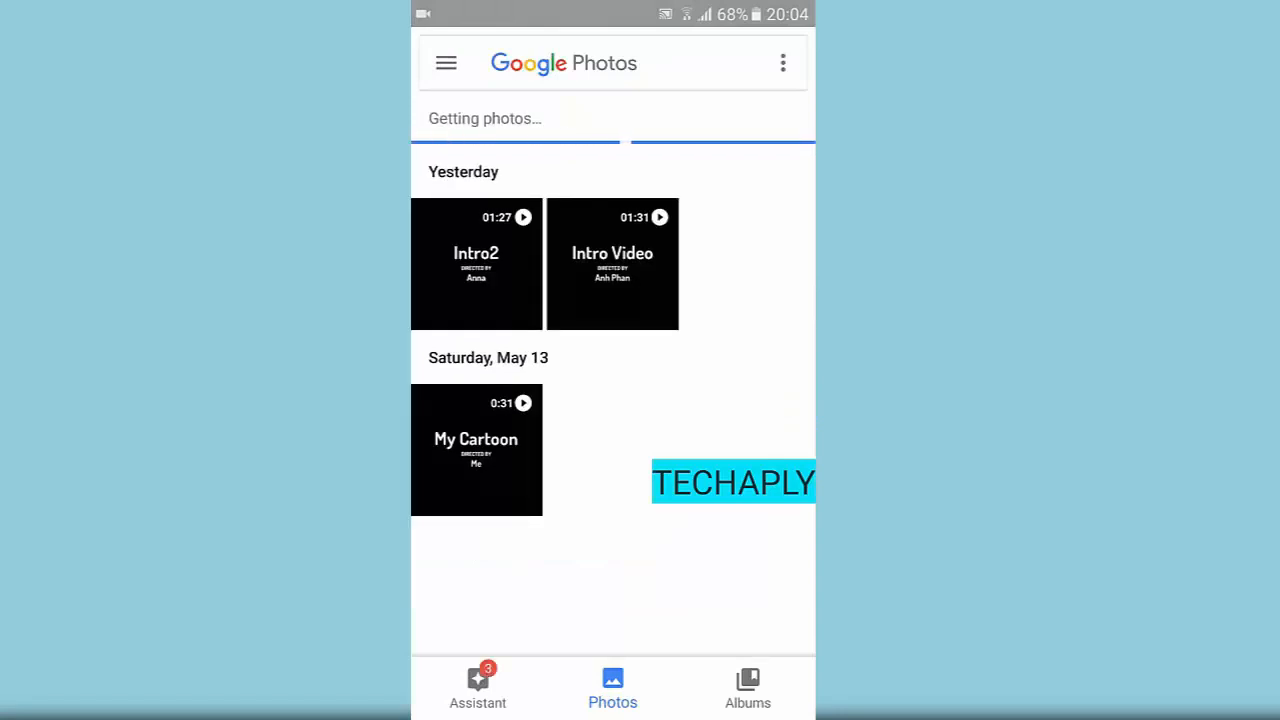